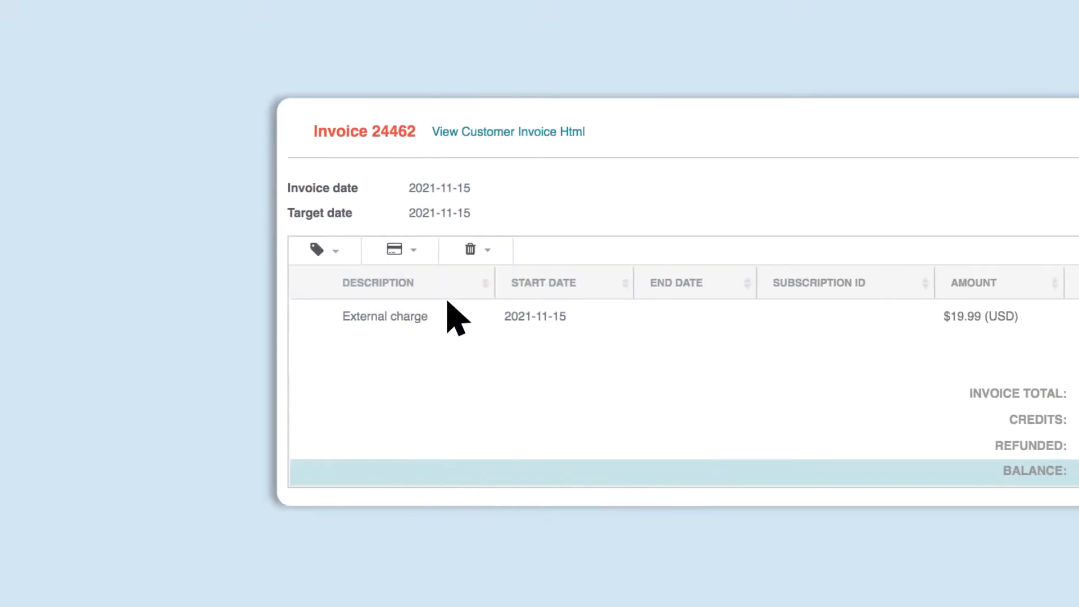
- Start a payment on invoice 24462 from its payment actions
left_click(399, 250)
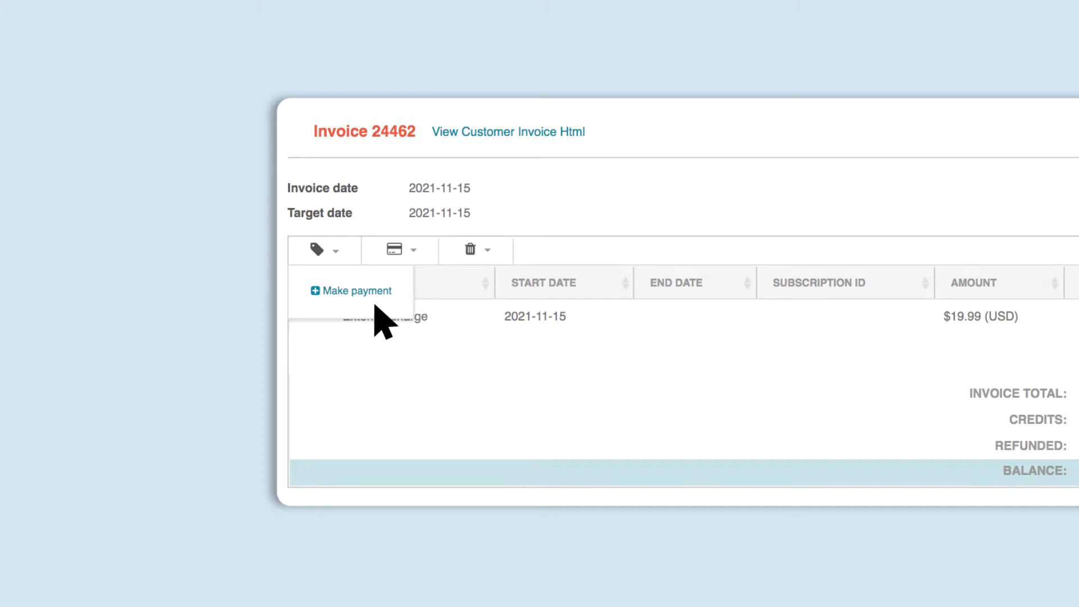
mouse_move(350, 290)
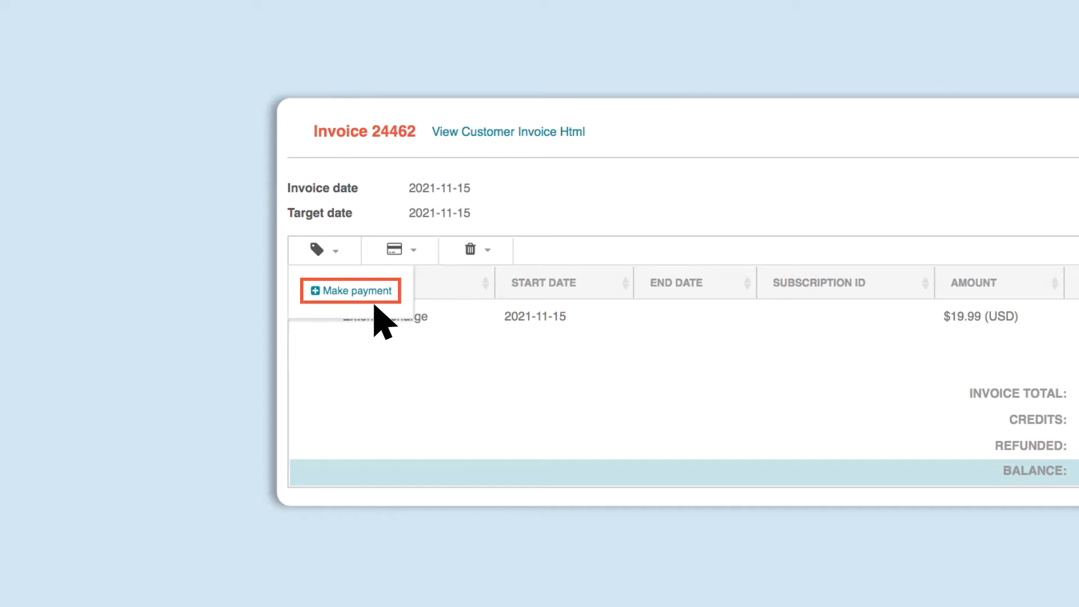
left_click(350, 290)
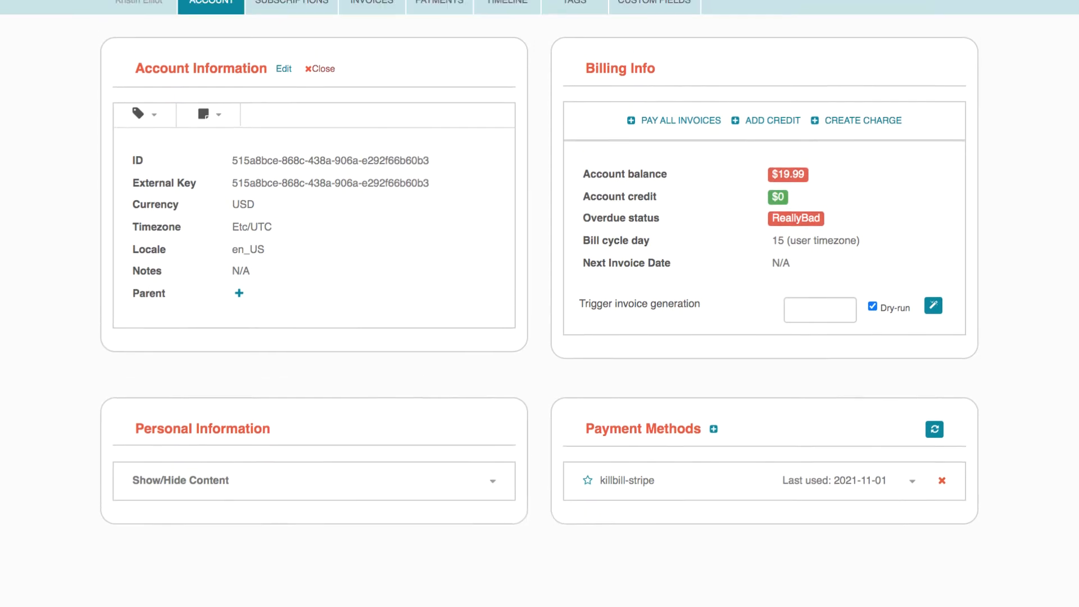
- Toggle the AUTO_PAY_OFF tag on the account and remove it again
left_click(144, 114)
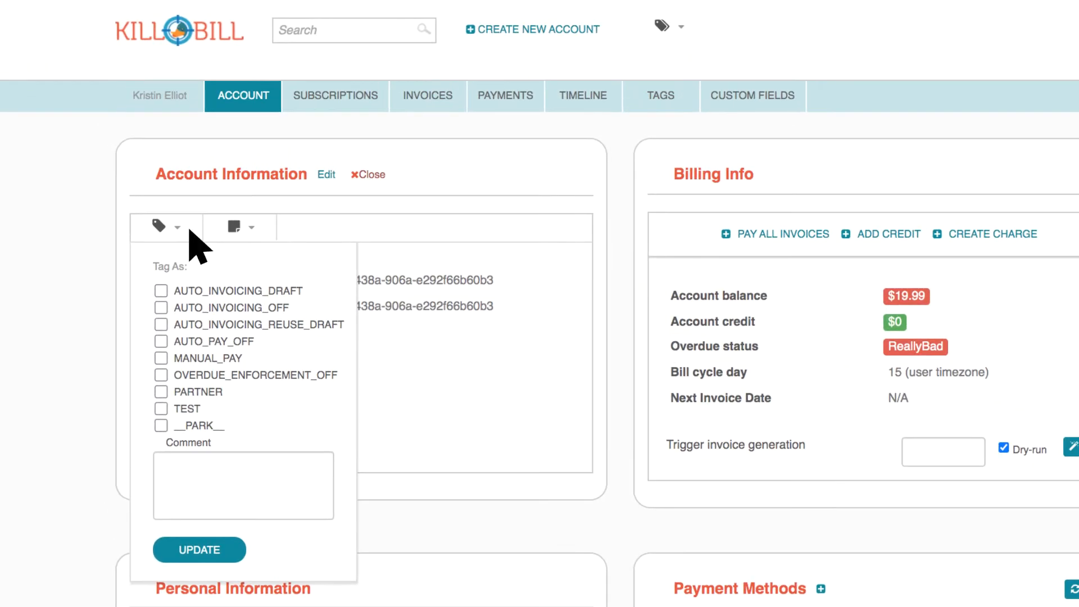
left_click(161, 341)
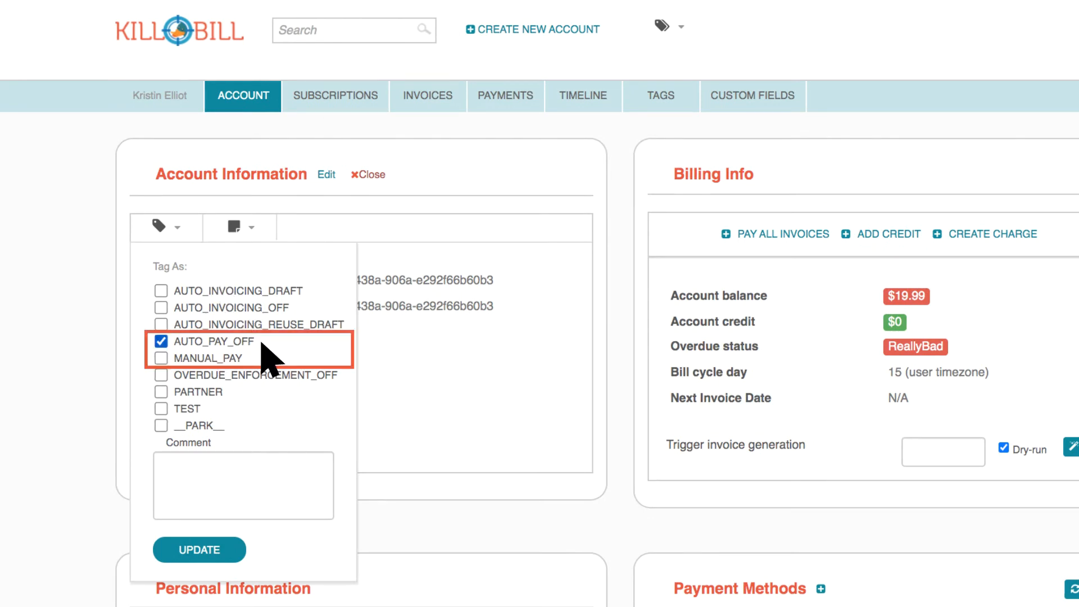
left_click(161, 341)
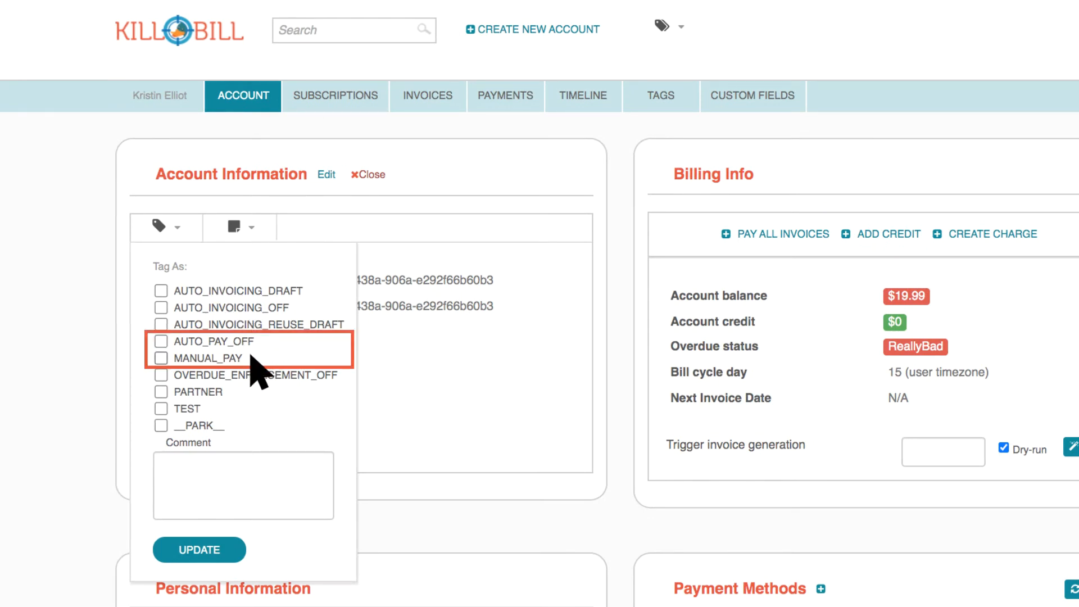
left_click(160, 358)
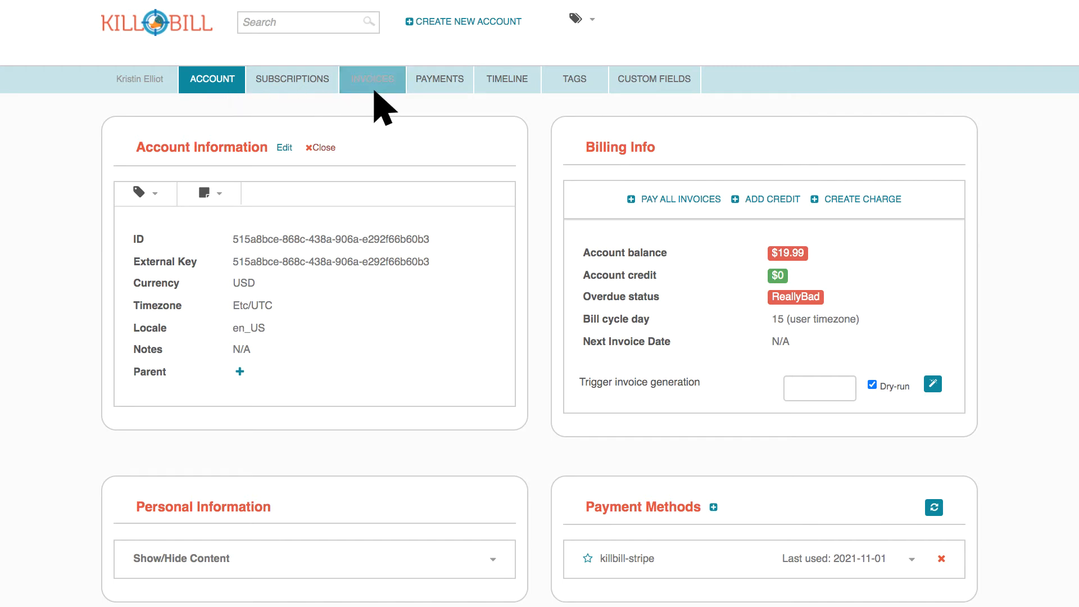
- Reopen invoice 24462 from the Invoices list and begin a payment prefilled at 19.99 USD
left_click(372, 78)
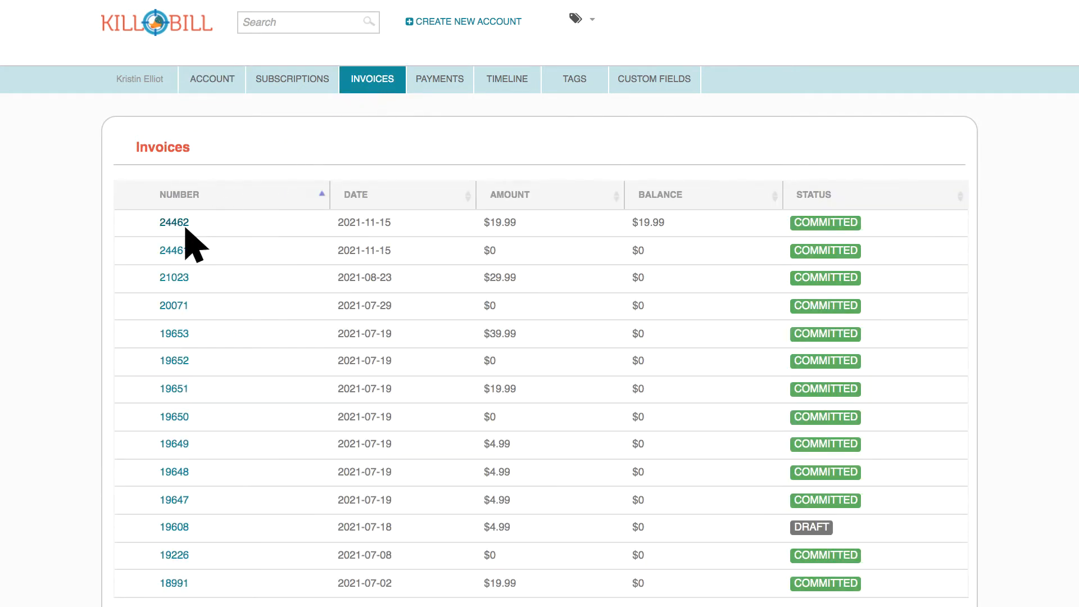
left_click(173, 222)
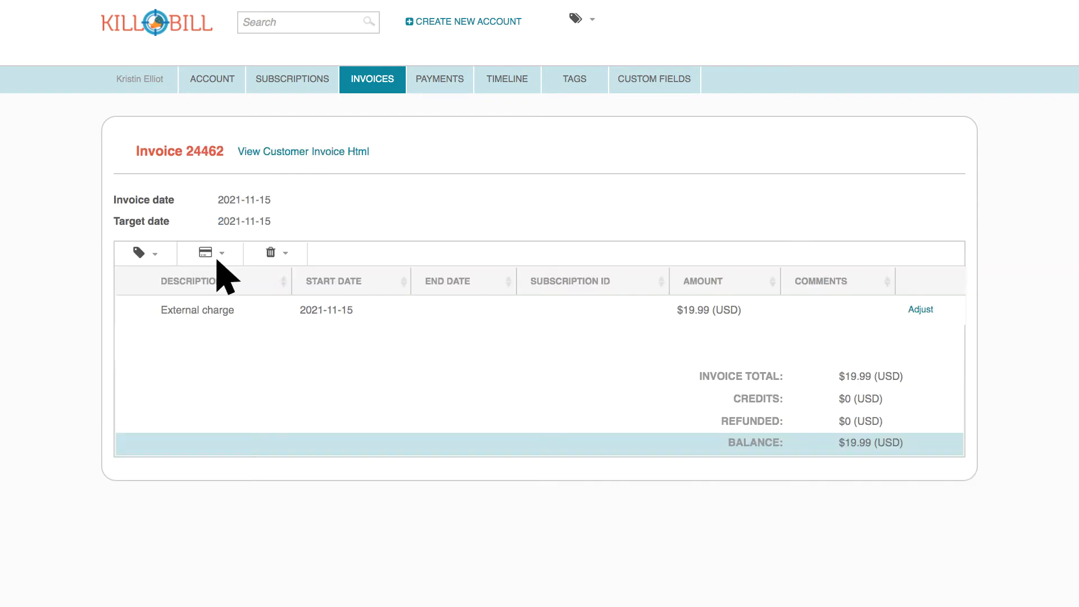
left_click(209, 254)
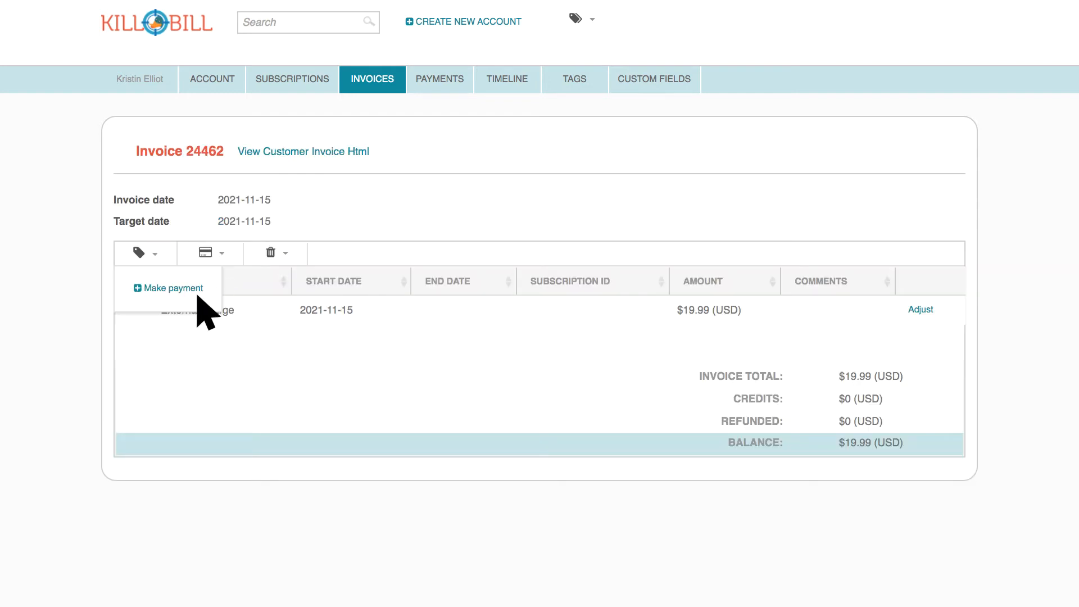
left_click(173, 288)
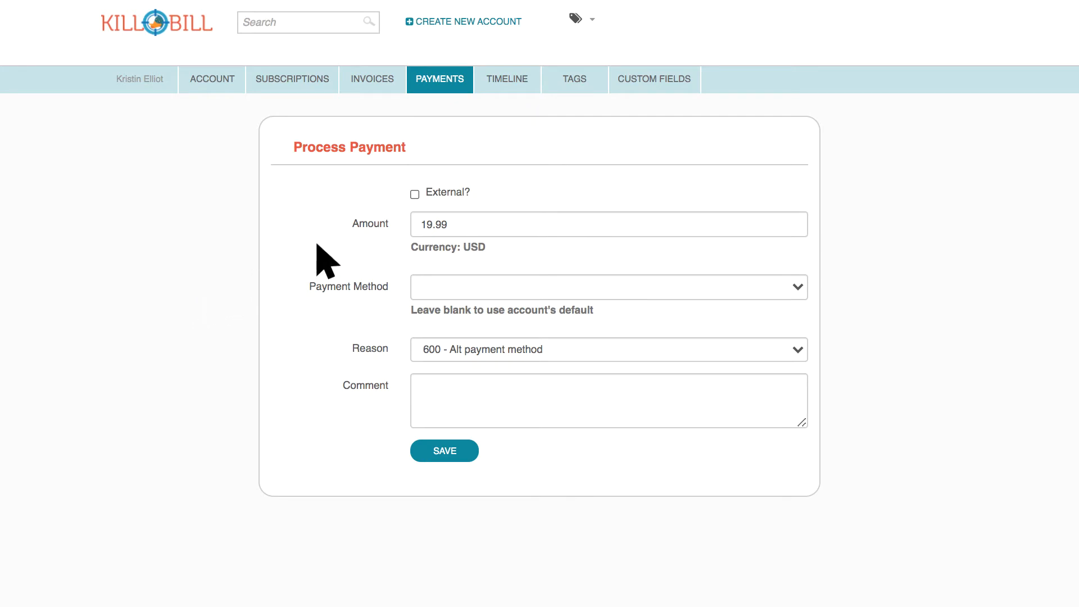
- Mark the 19.99 USD payment as external and review the payment method choices
left_click(414, 193)
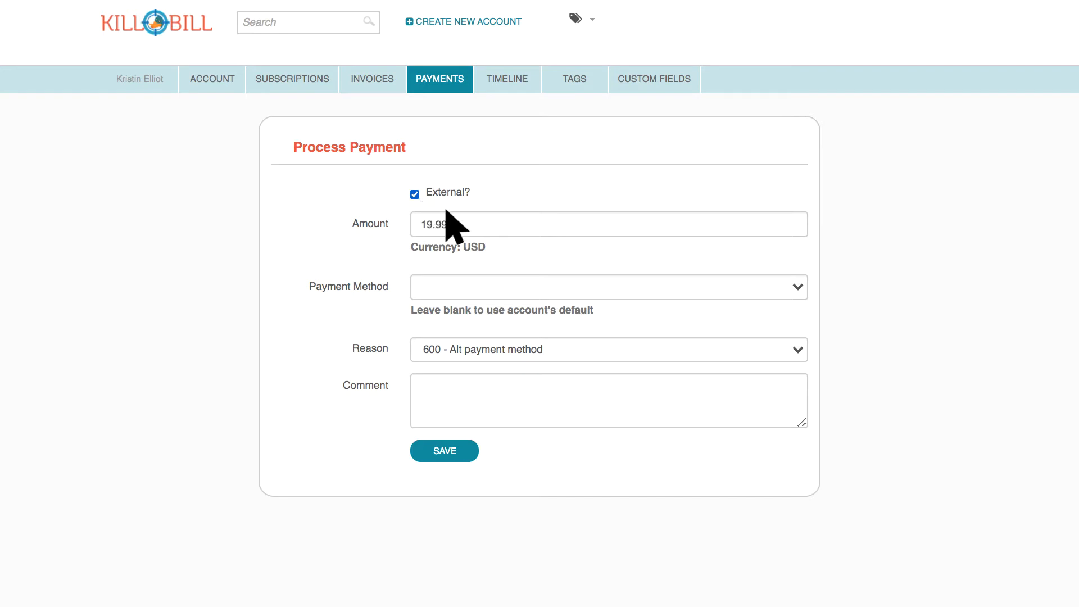
mouse_move(505, 254)
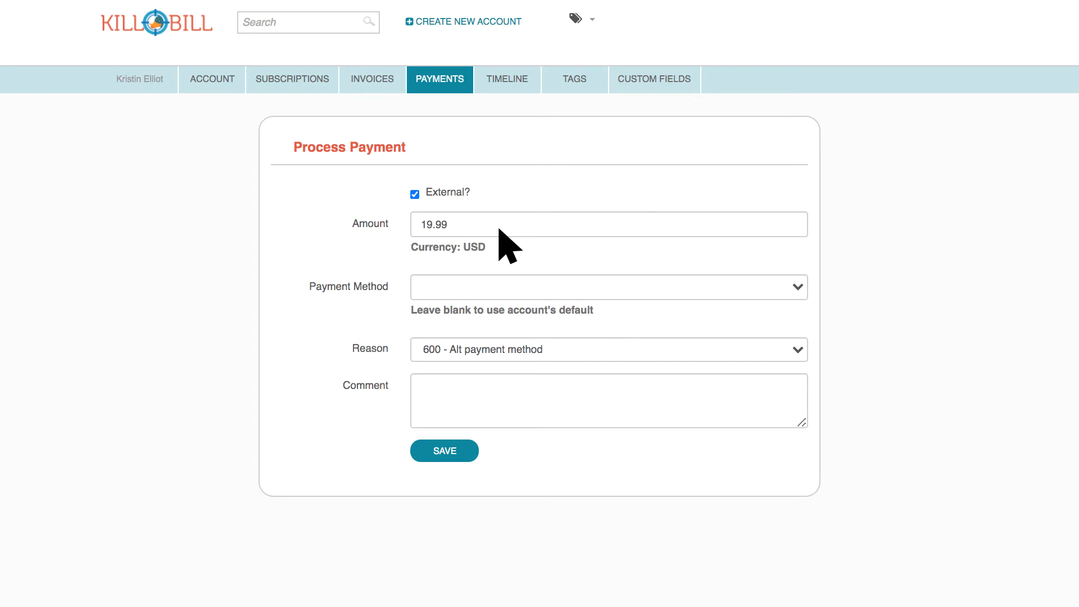
left_click(609, 287)
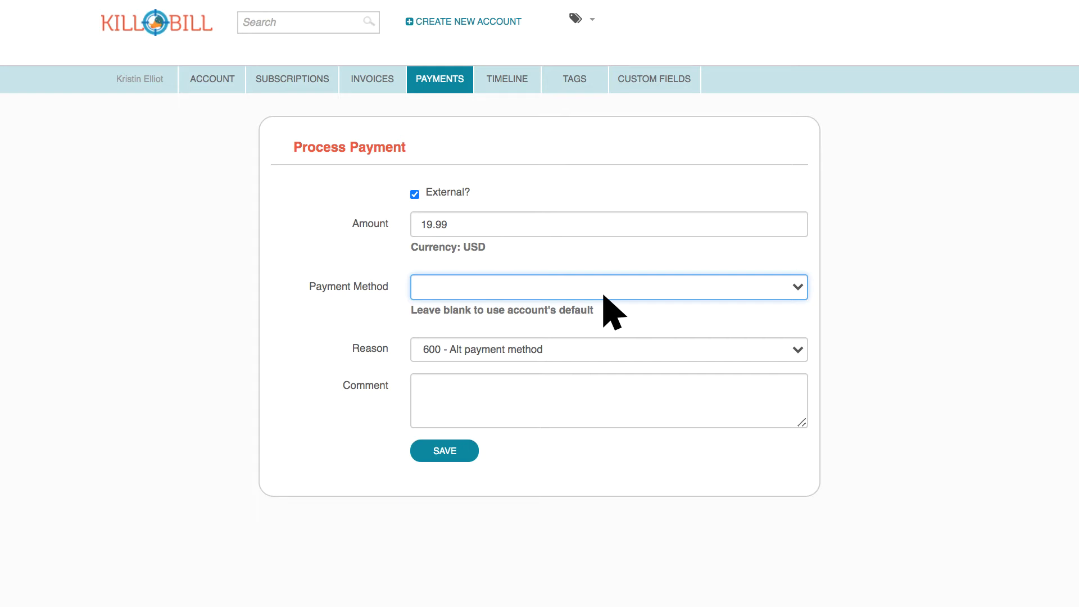
left_click(609, 286)
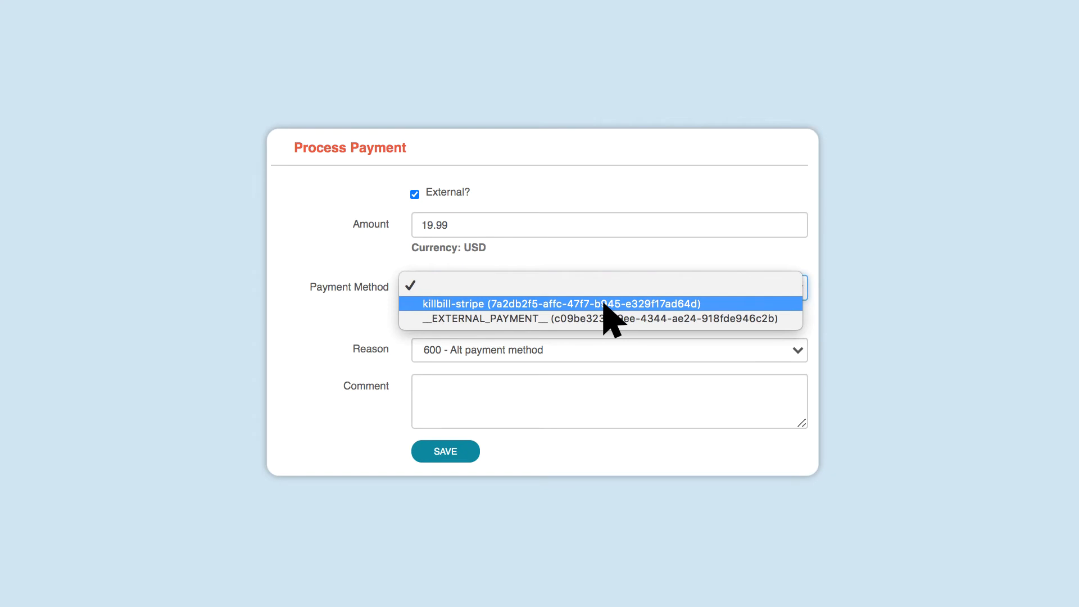
left_click(564, 304)
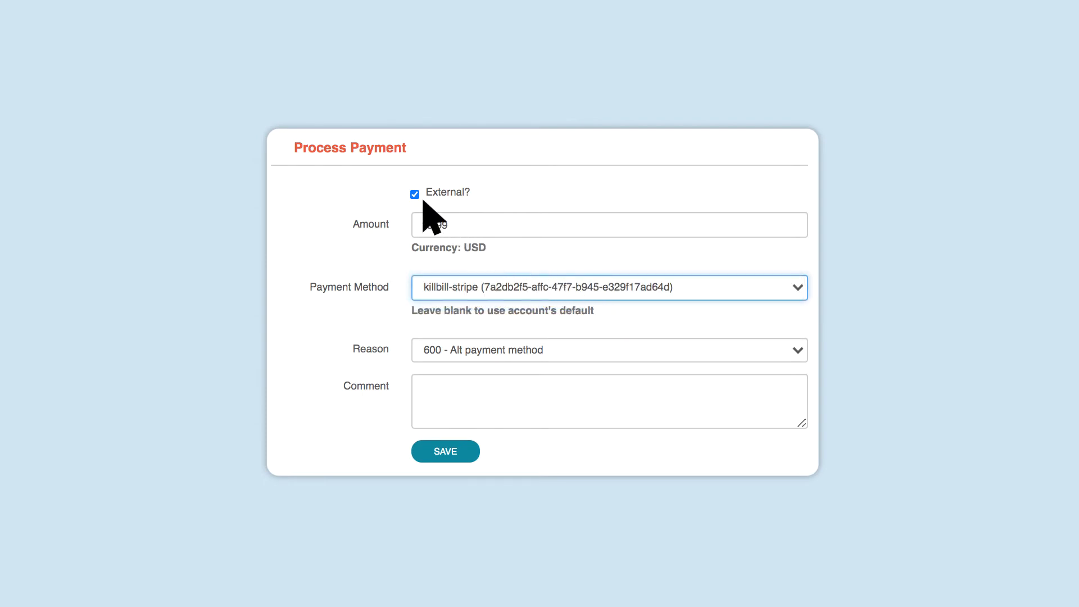
left_click(413, 195)
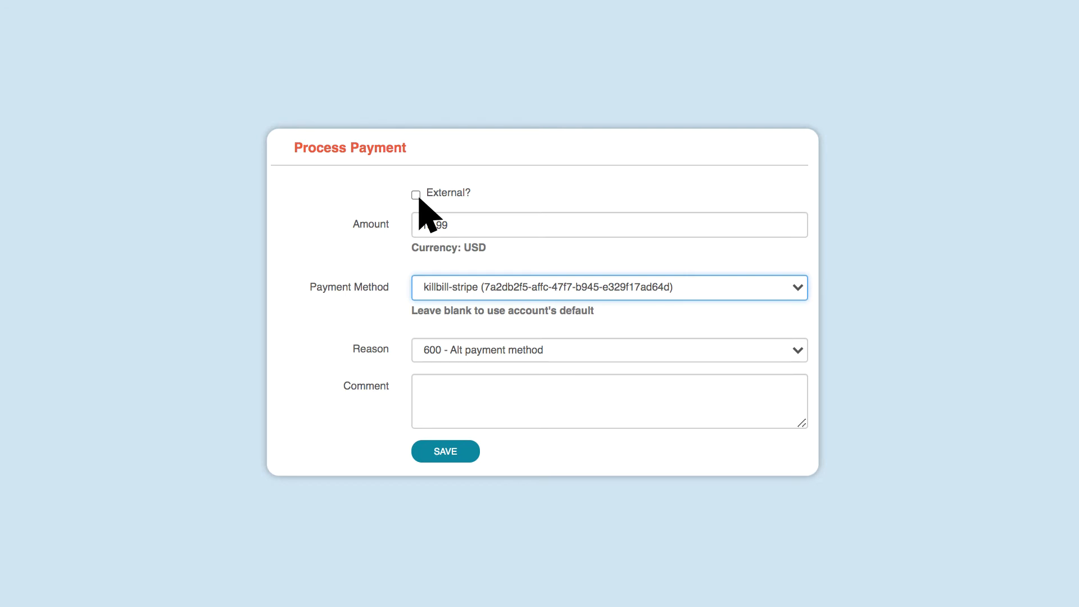
left_click(608, 288)
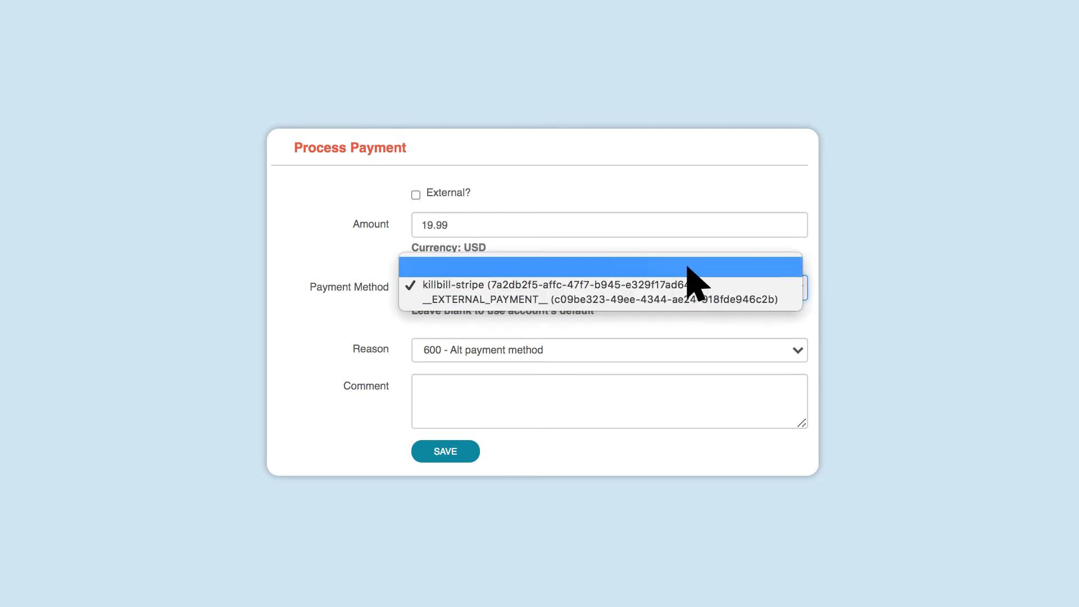
left_click(598, 280)
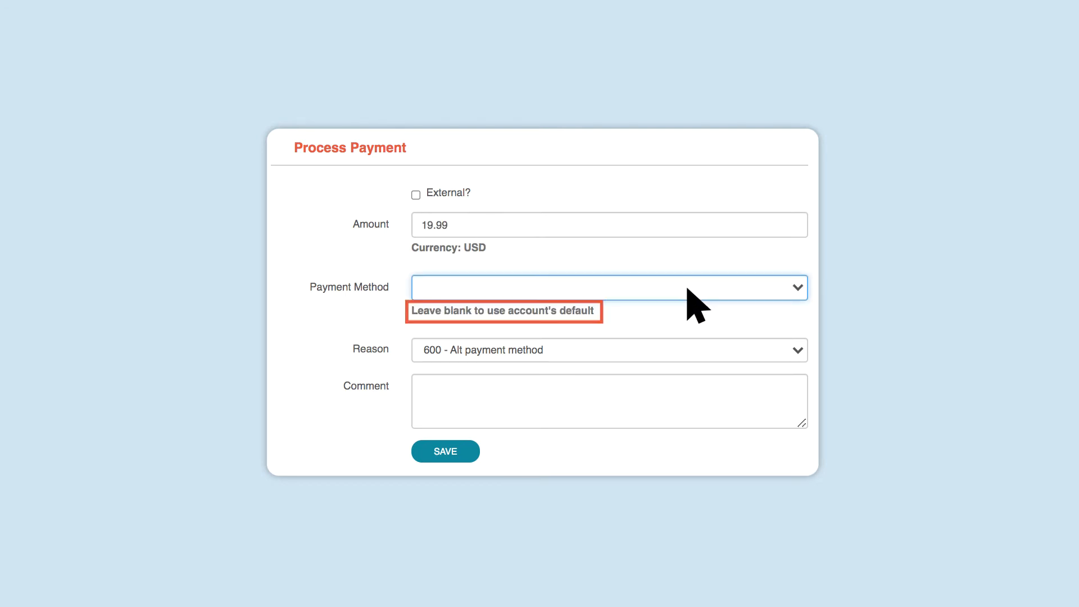
left_click(415, 194)
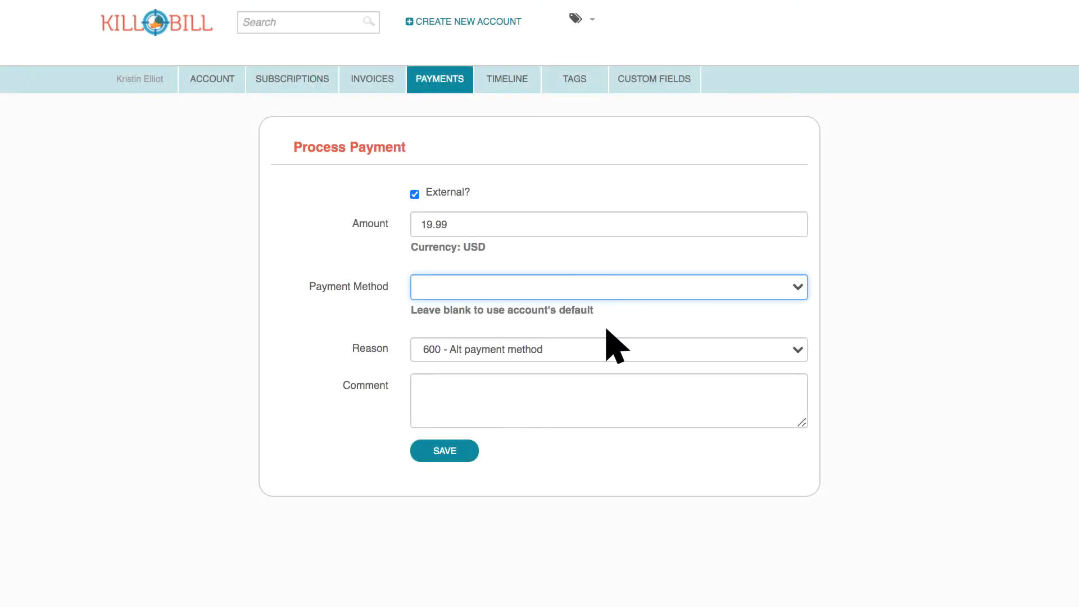
- Add the comment "Customer needed to make a check payment" to the payment
left_click(609, 400)
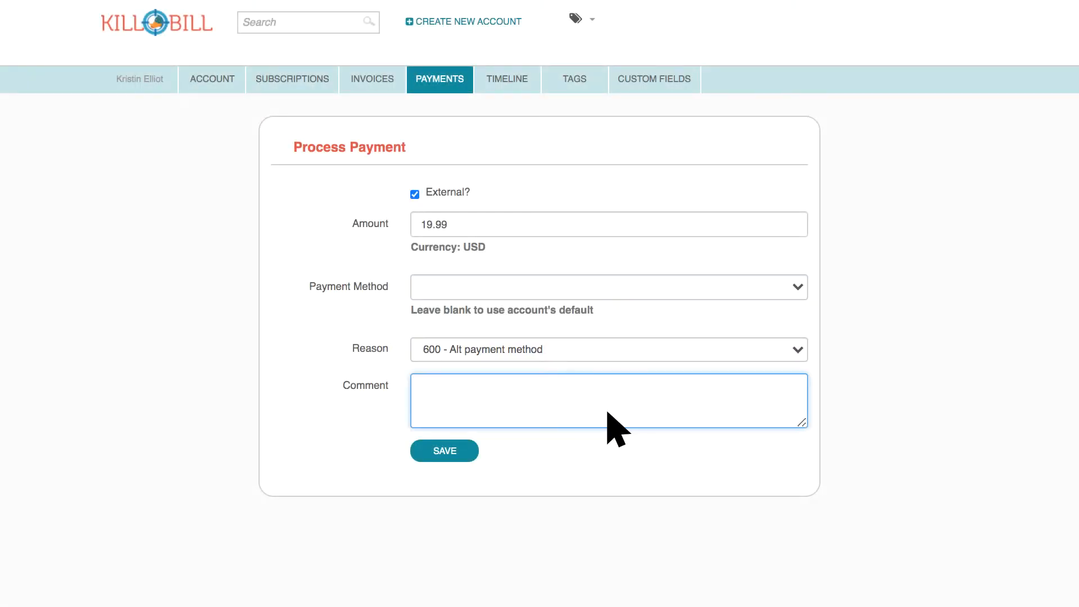
type("Customer needed to make a")
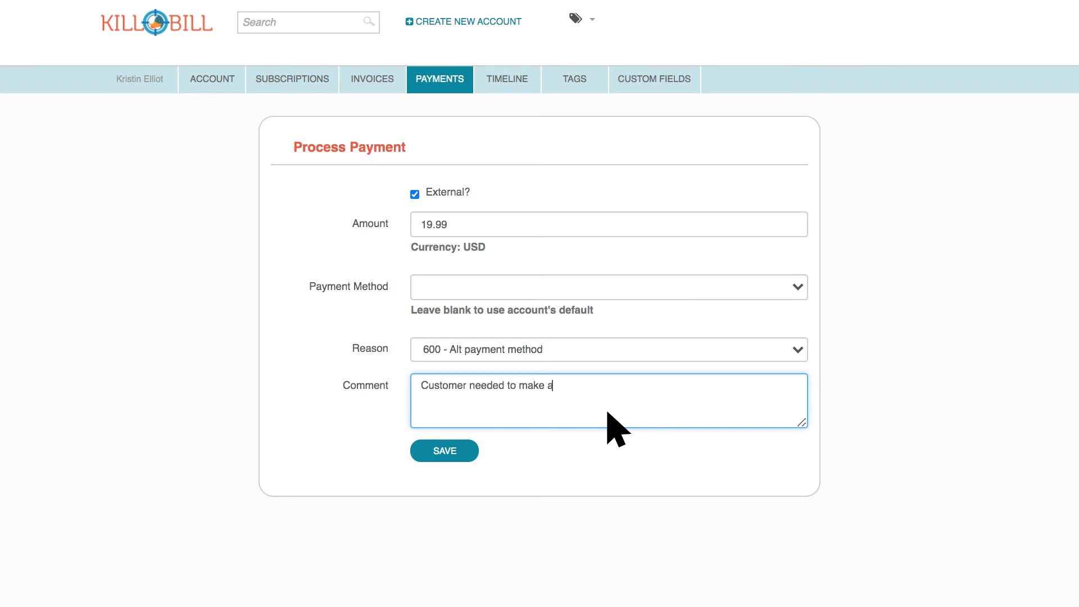
type("check payment")
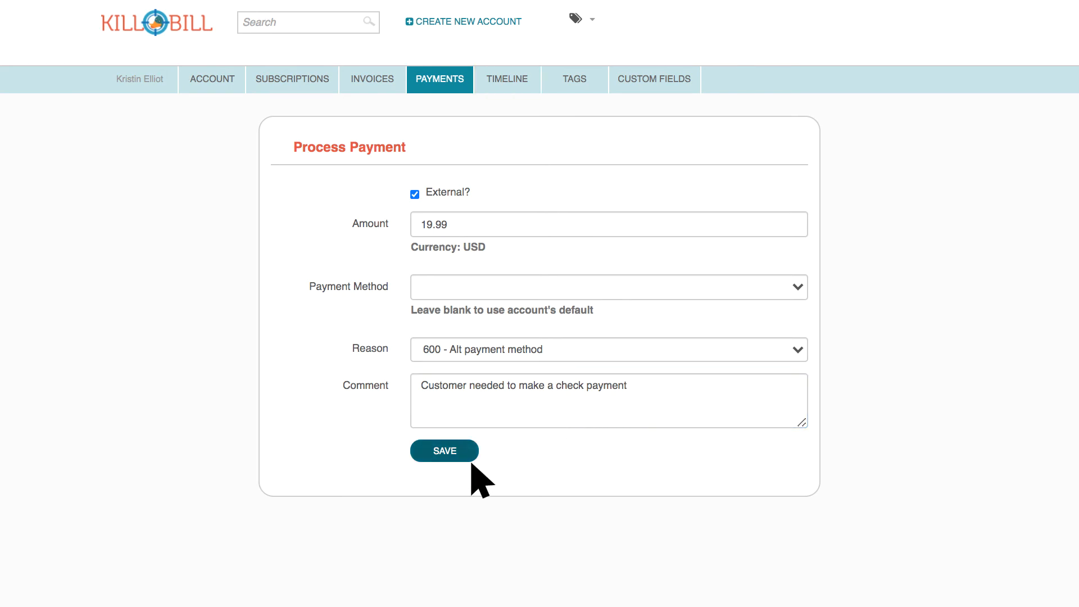
- Save the external payment and confirm invoice 24462 shows $0 balance with payment 10236 SUCCESS
left_click(444, 451)
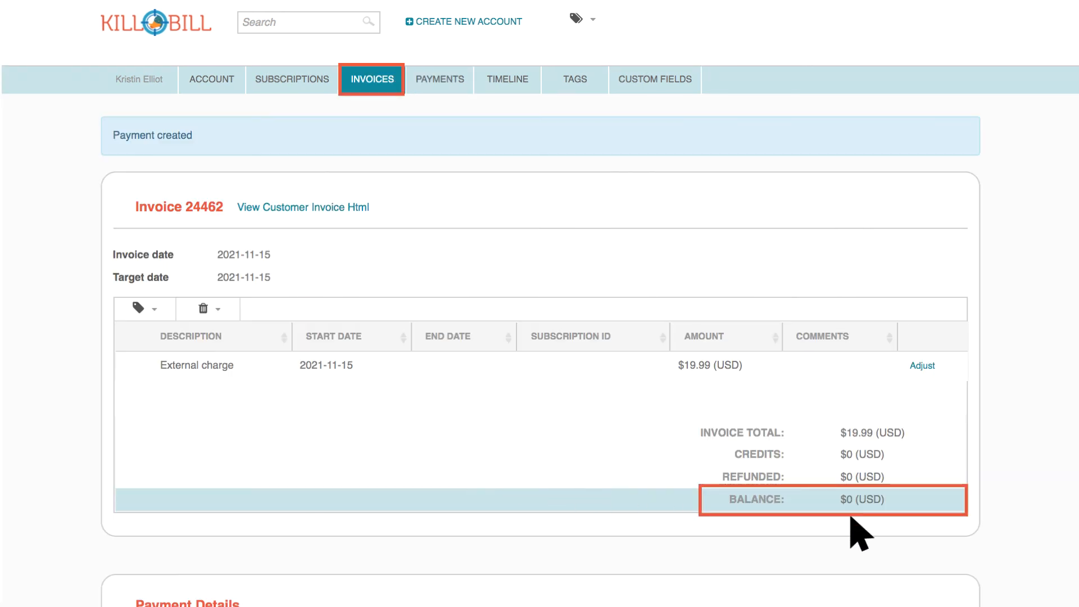
scroll("down", 3)
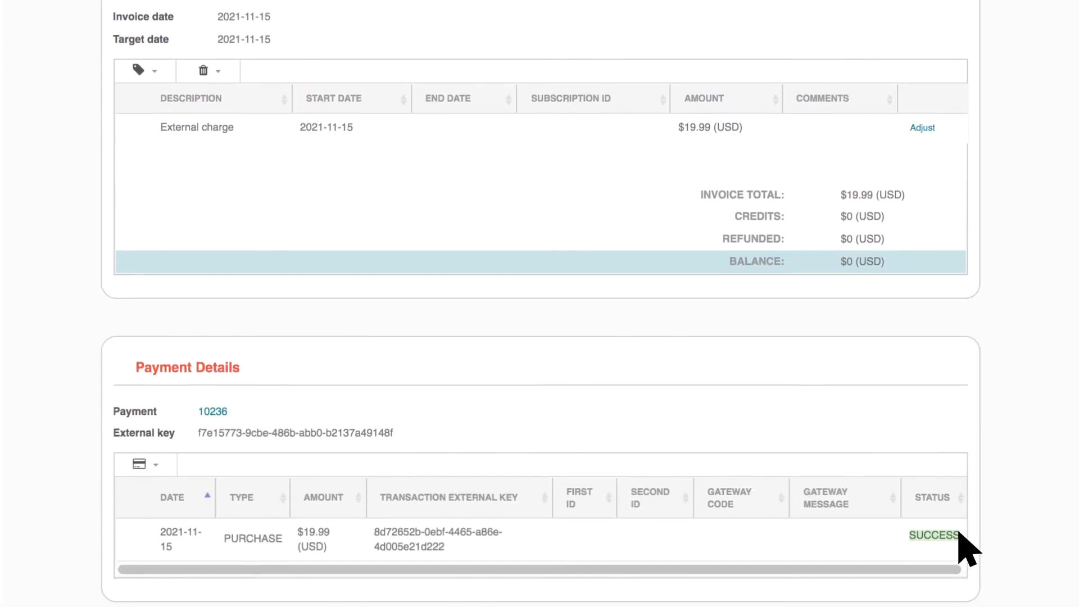
scroll("down", 3)
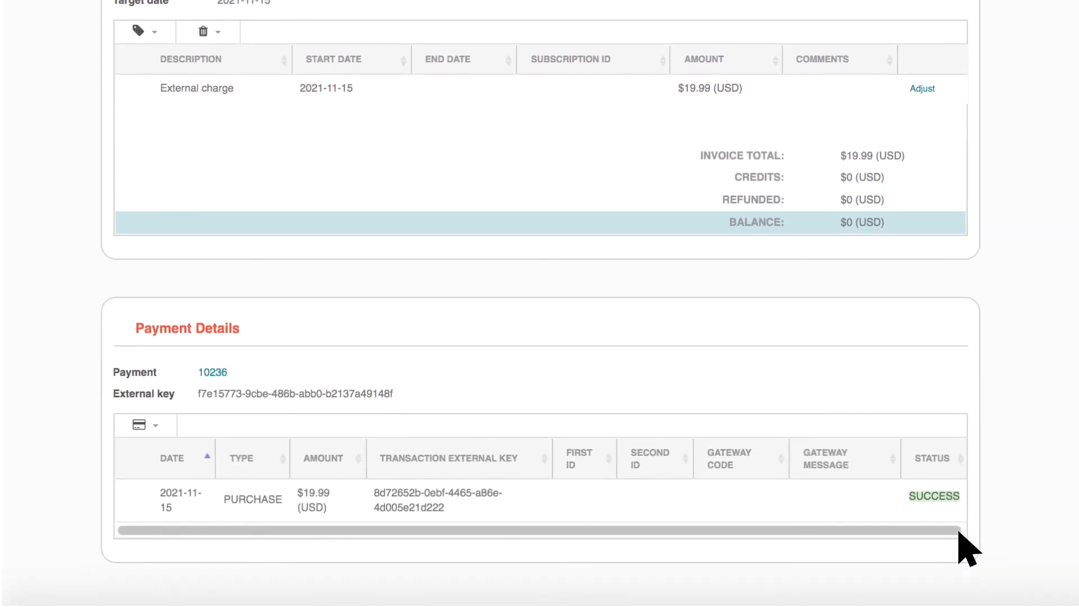